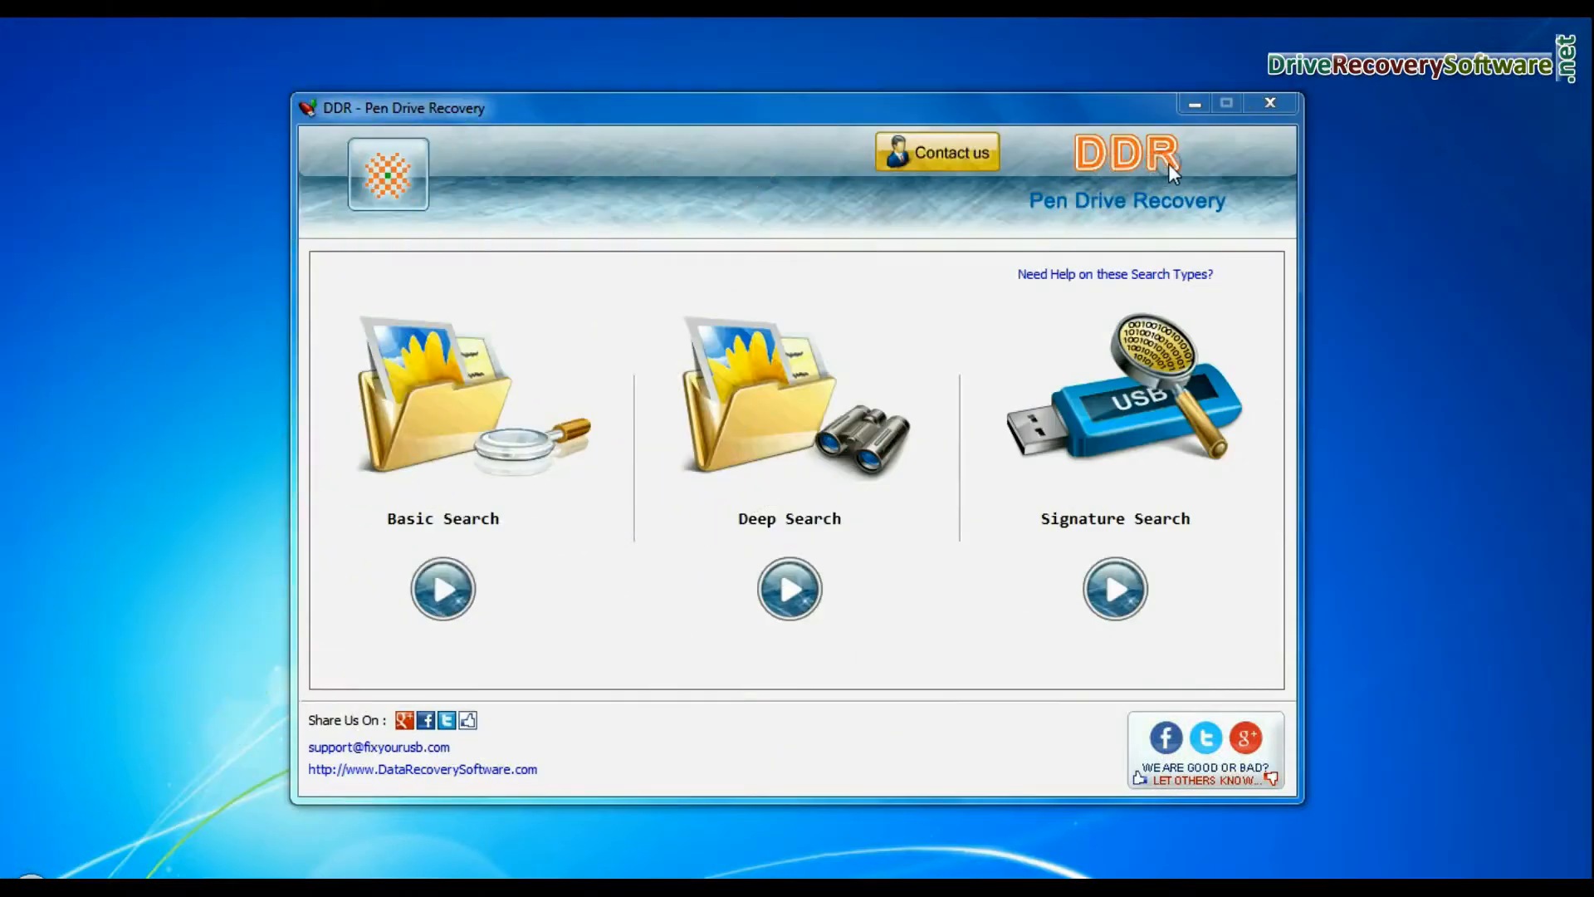
{"action": "mouse_move", "coordinate": [1195, 218]}
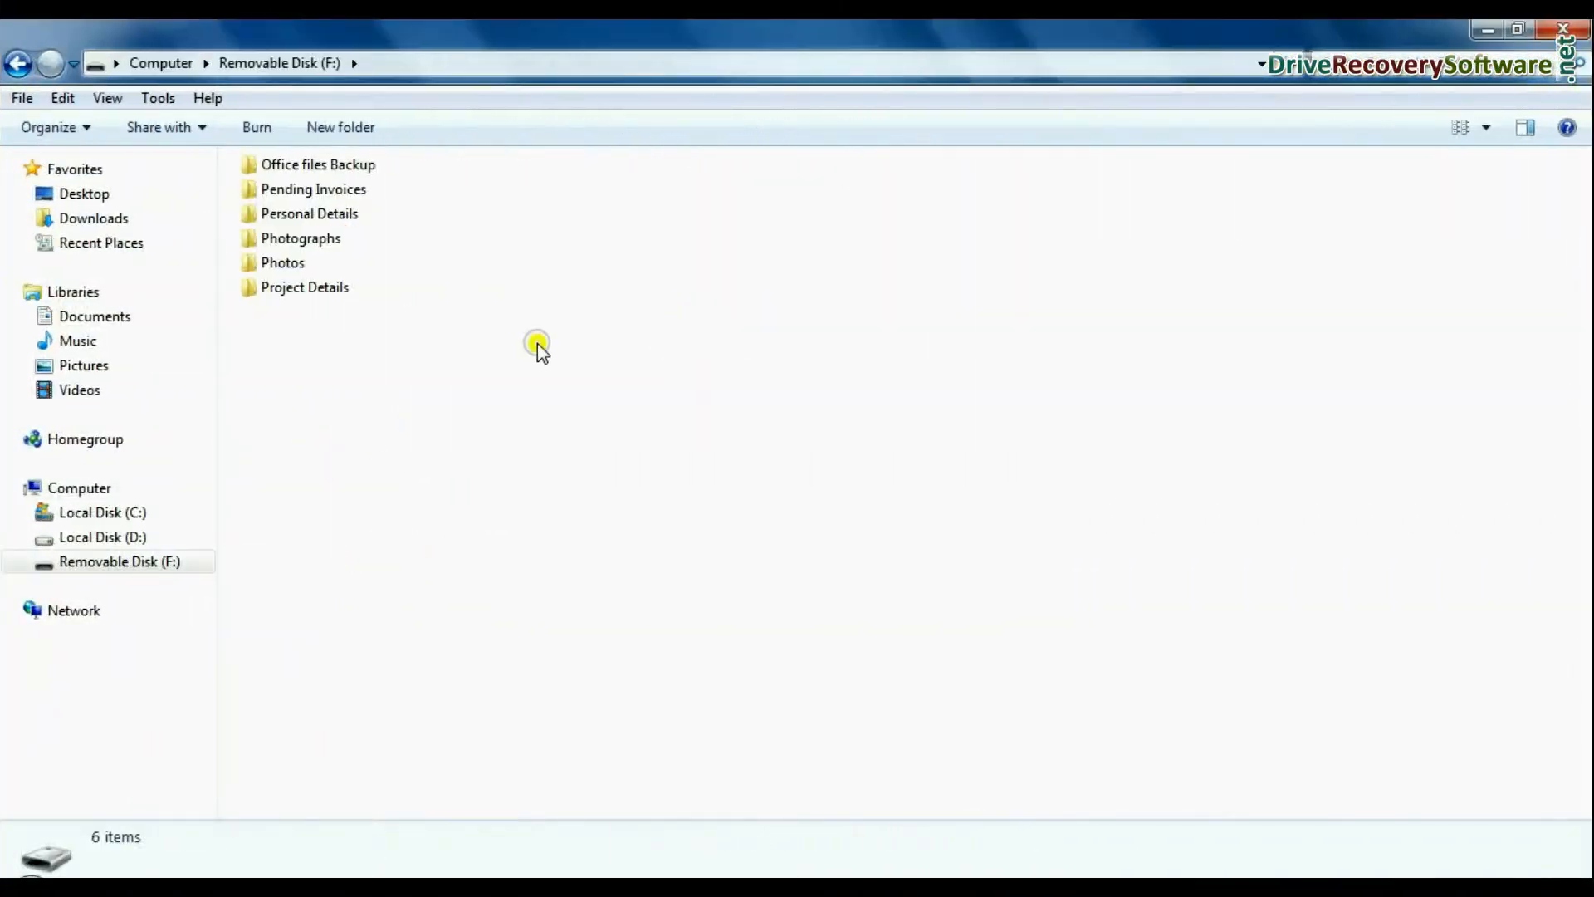
Step: Quick-format removable disk F: as NTFS and acknowledge the Format Complete message
{"action": "key", "text": "ctrl+a"}
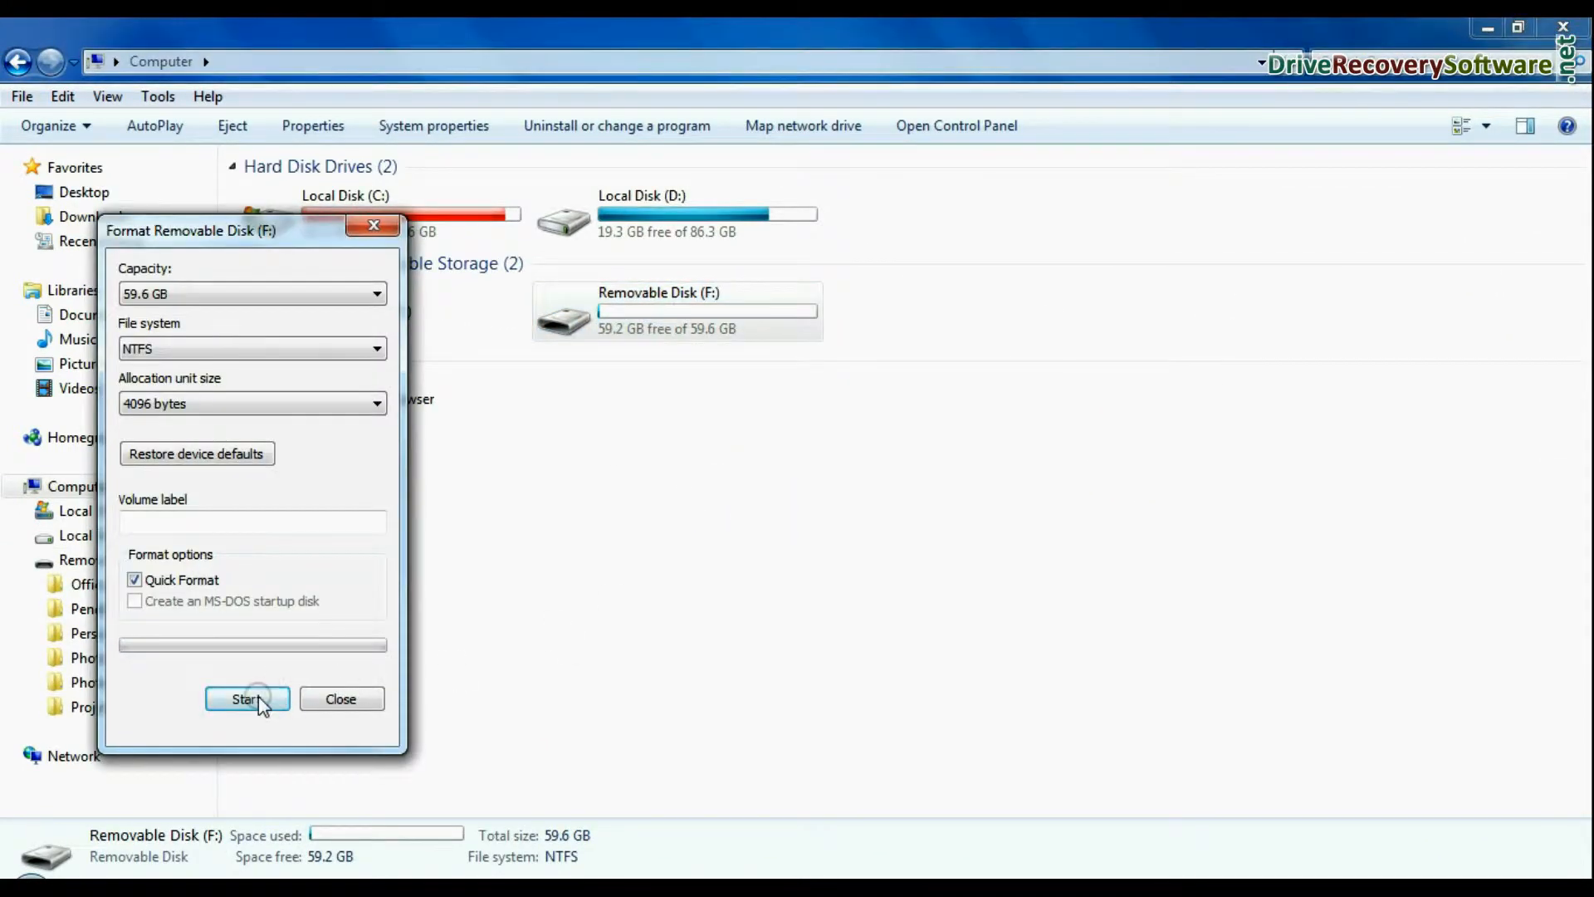
{"action": "left_click", "coordinate": [246, 698]}
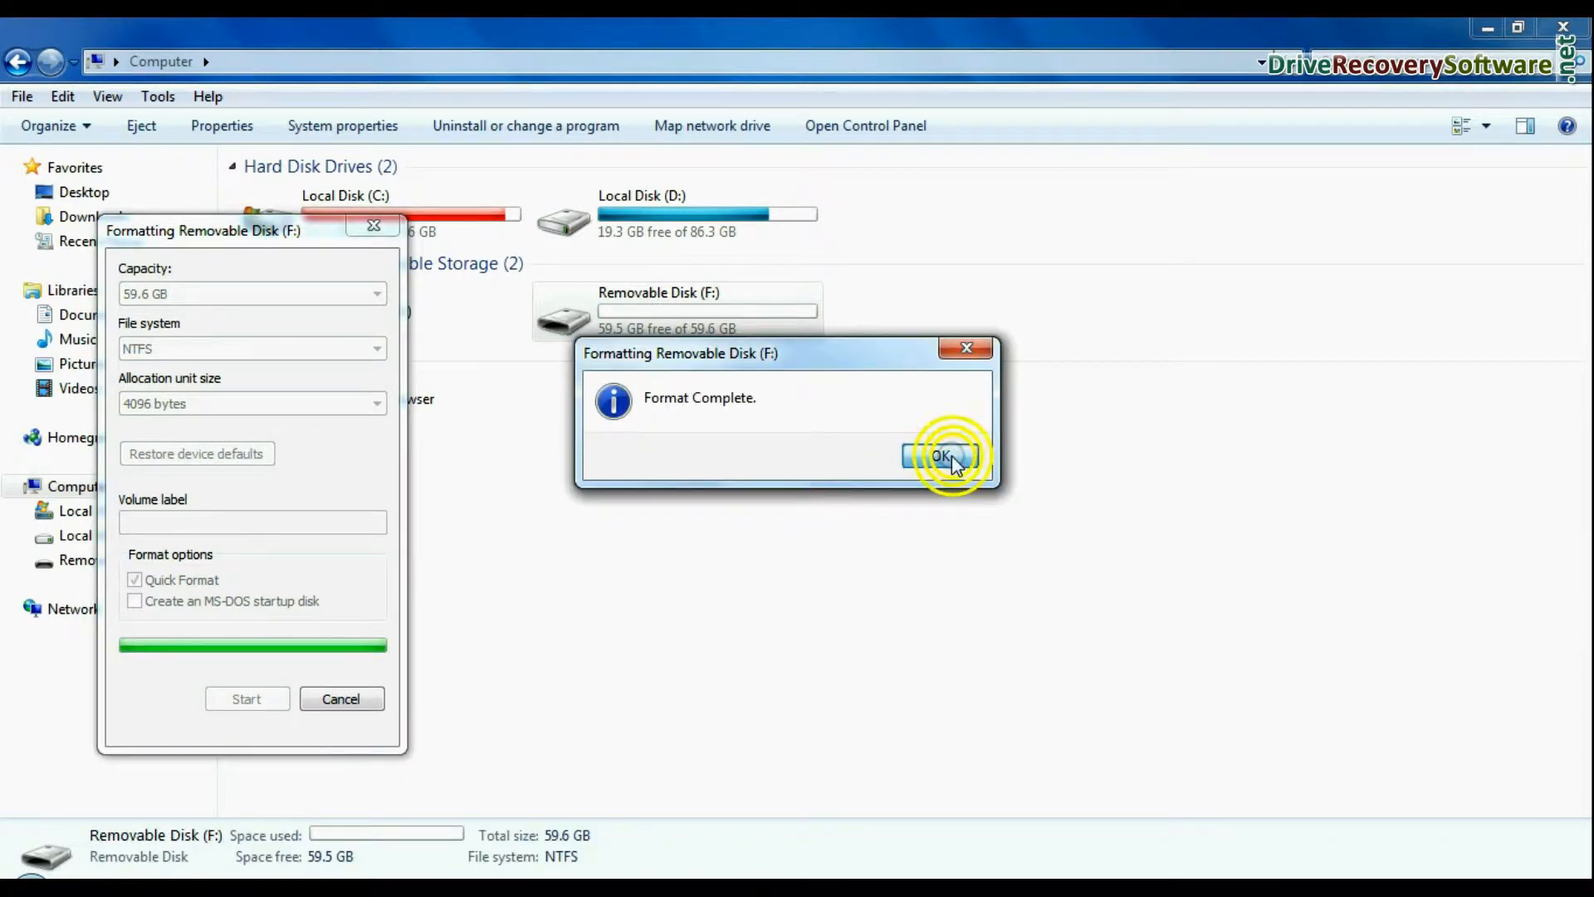
{"action": "left_click", "coordinate": [941, 455]}
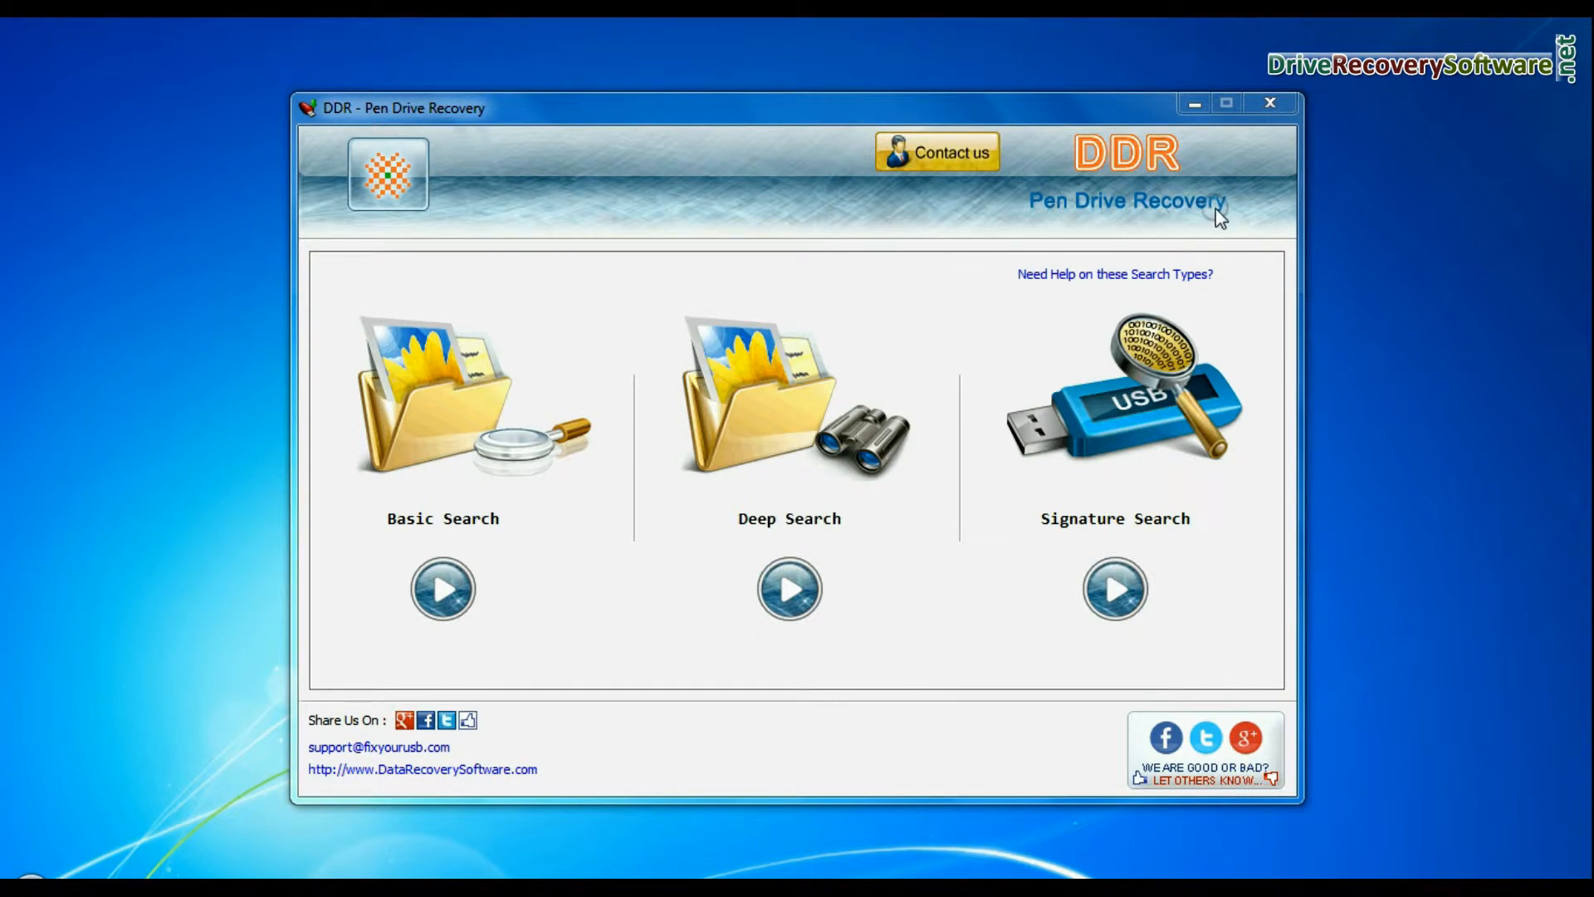
{"action": "mouse_move", "coordinate": [1225, 218]}
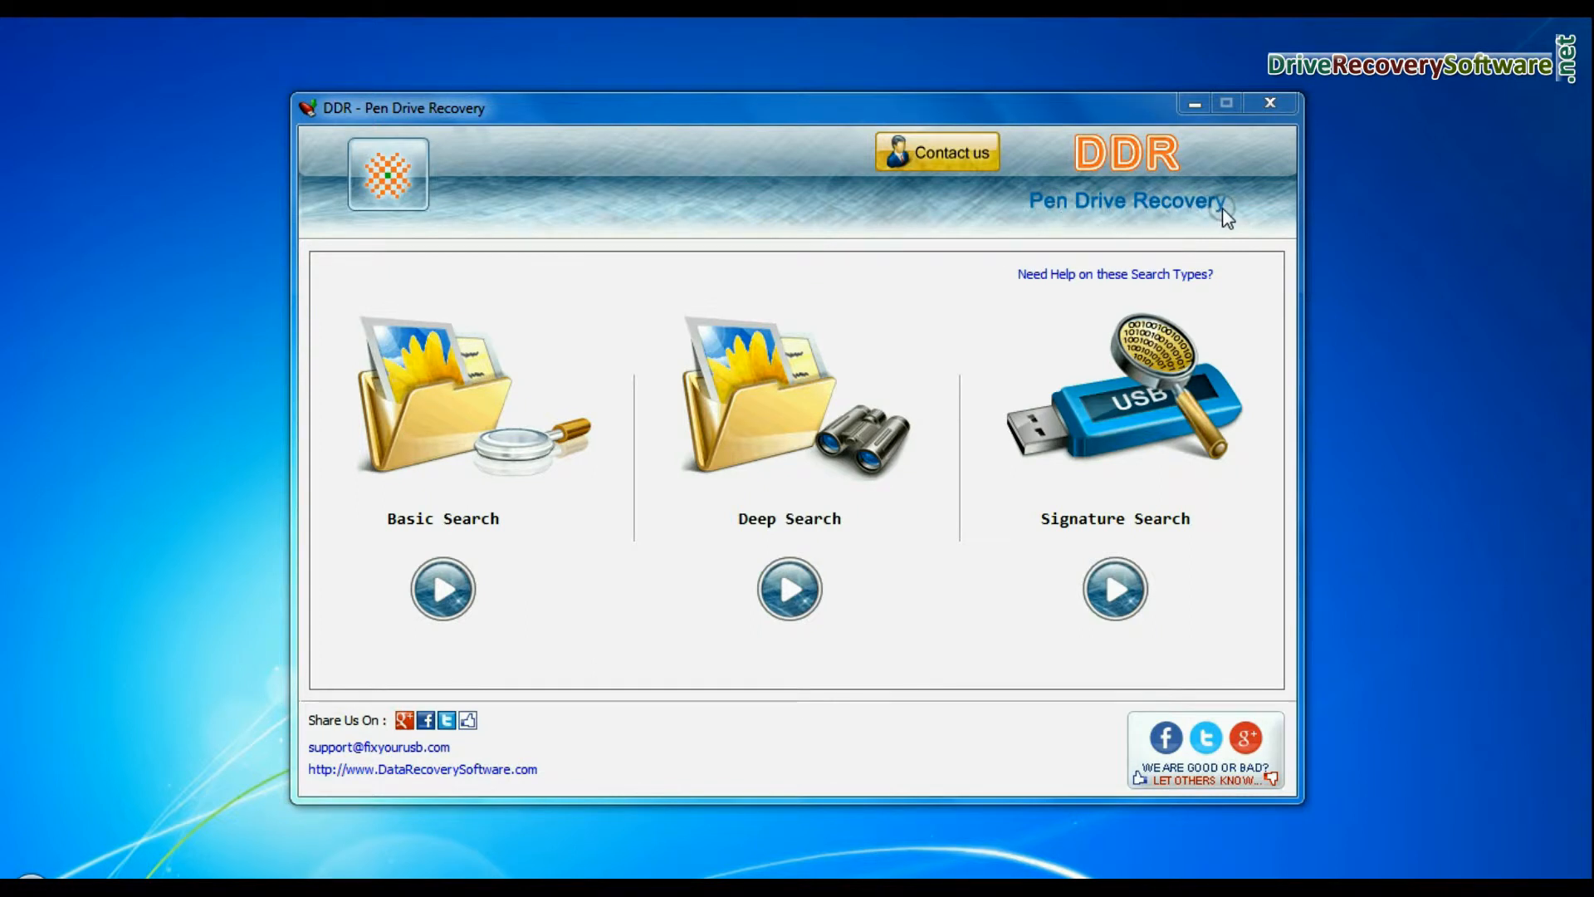
{"action": "mouse_move", "coordinate": [994, 538]}
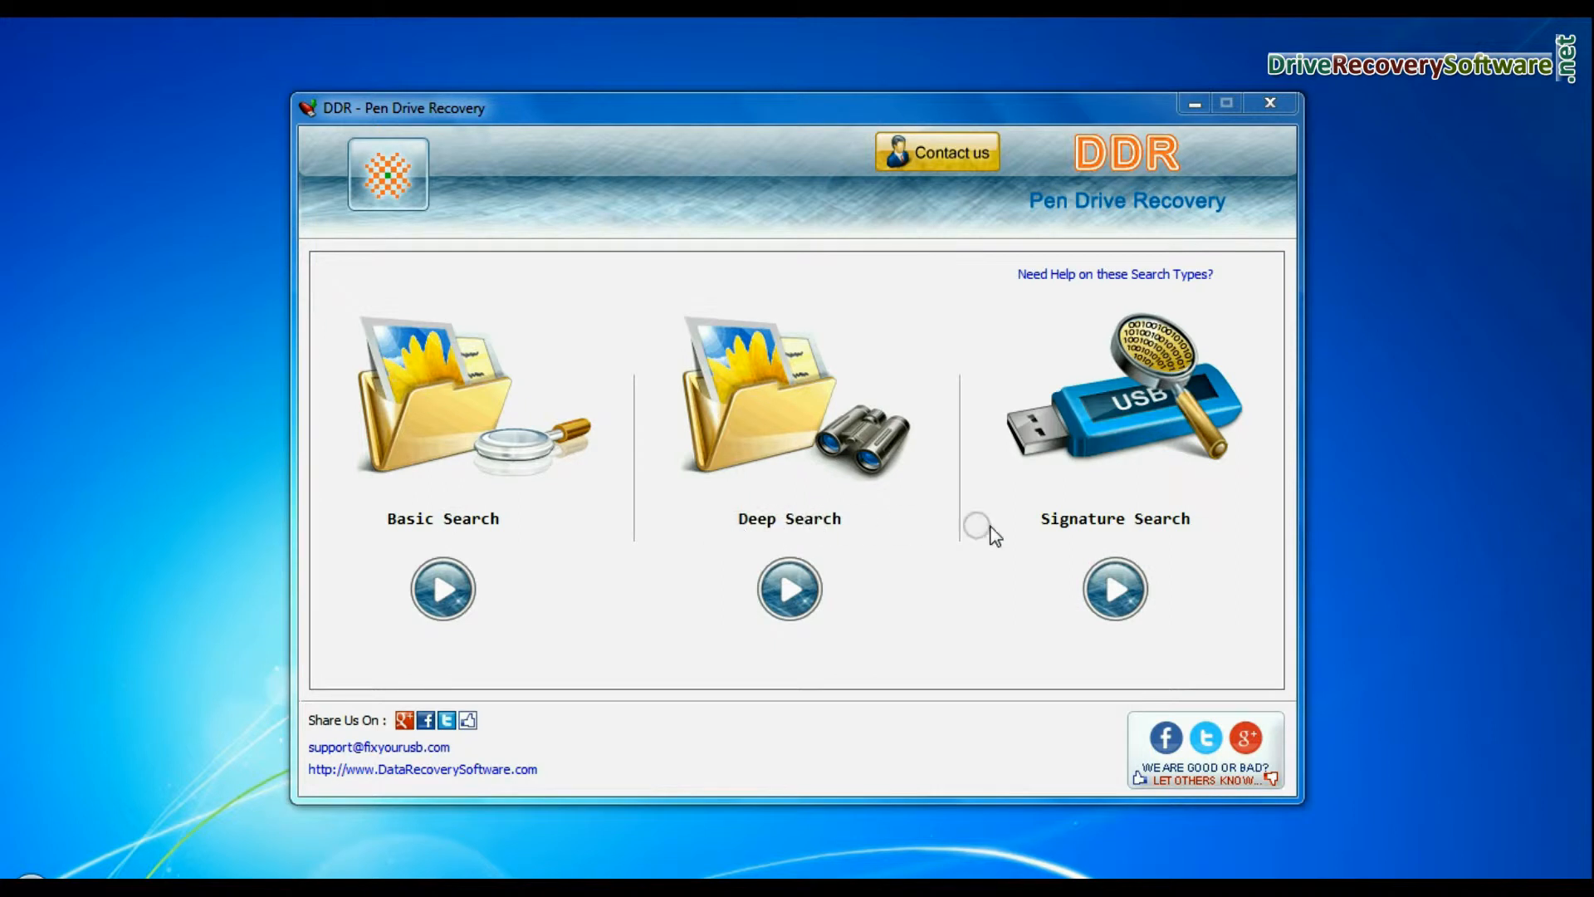
{"action": "mouse_move", "coordinate": [485, 535]}
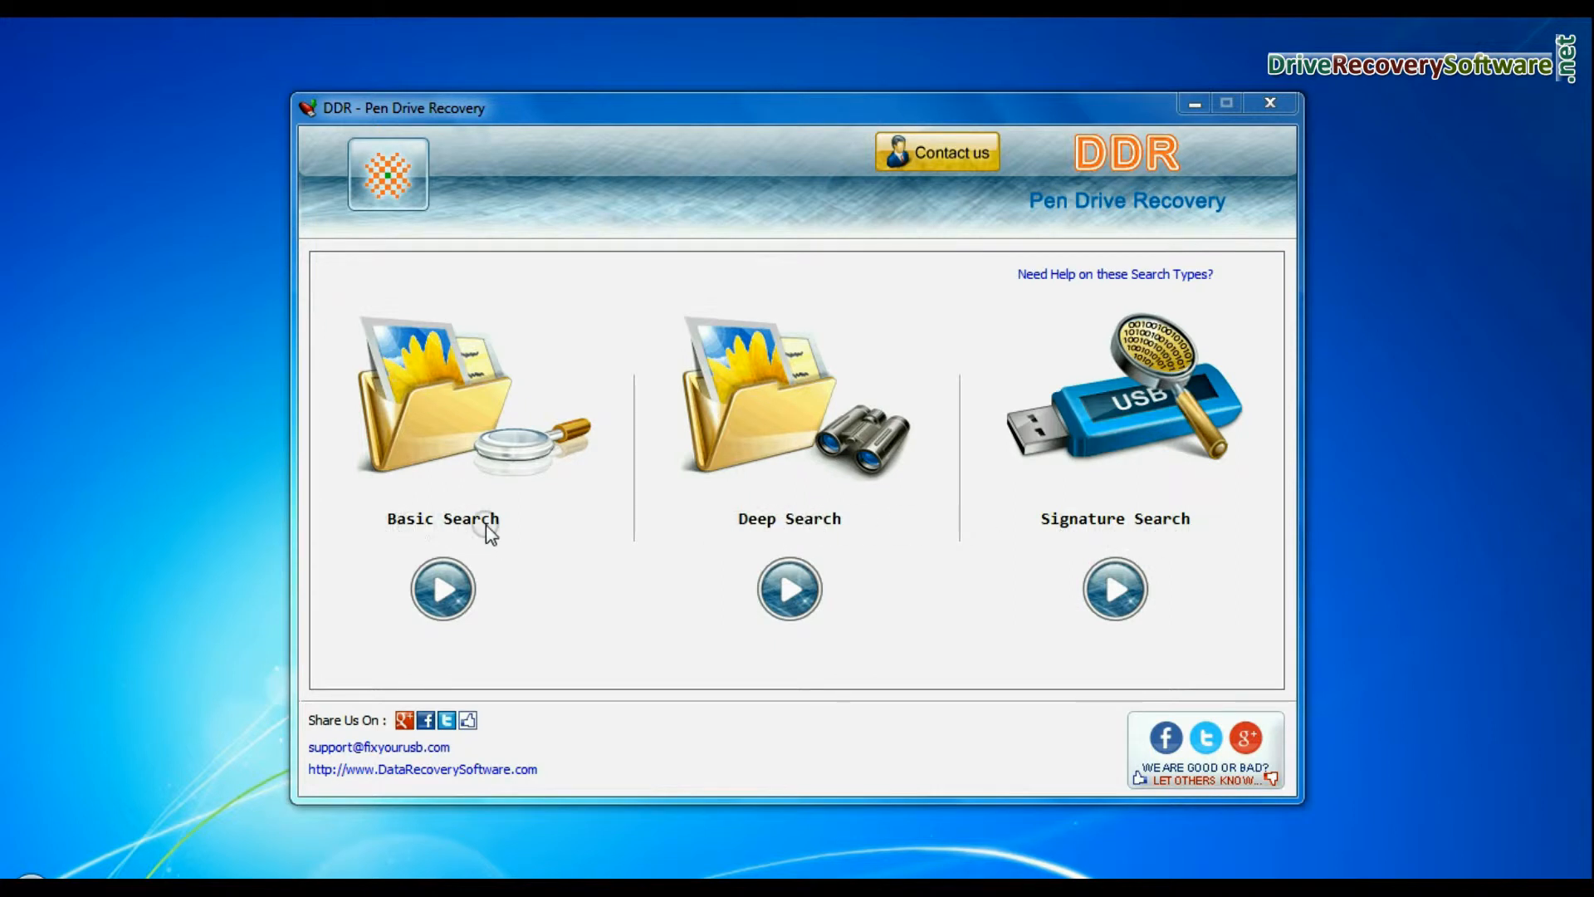
Step: Basic-search Partition 1 (NTFS) of the SanDisk drive, recovering the 25 Picnic Photos images
{"action": "left_click", "coordinate": [442, 588]}
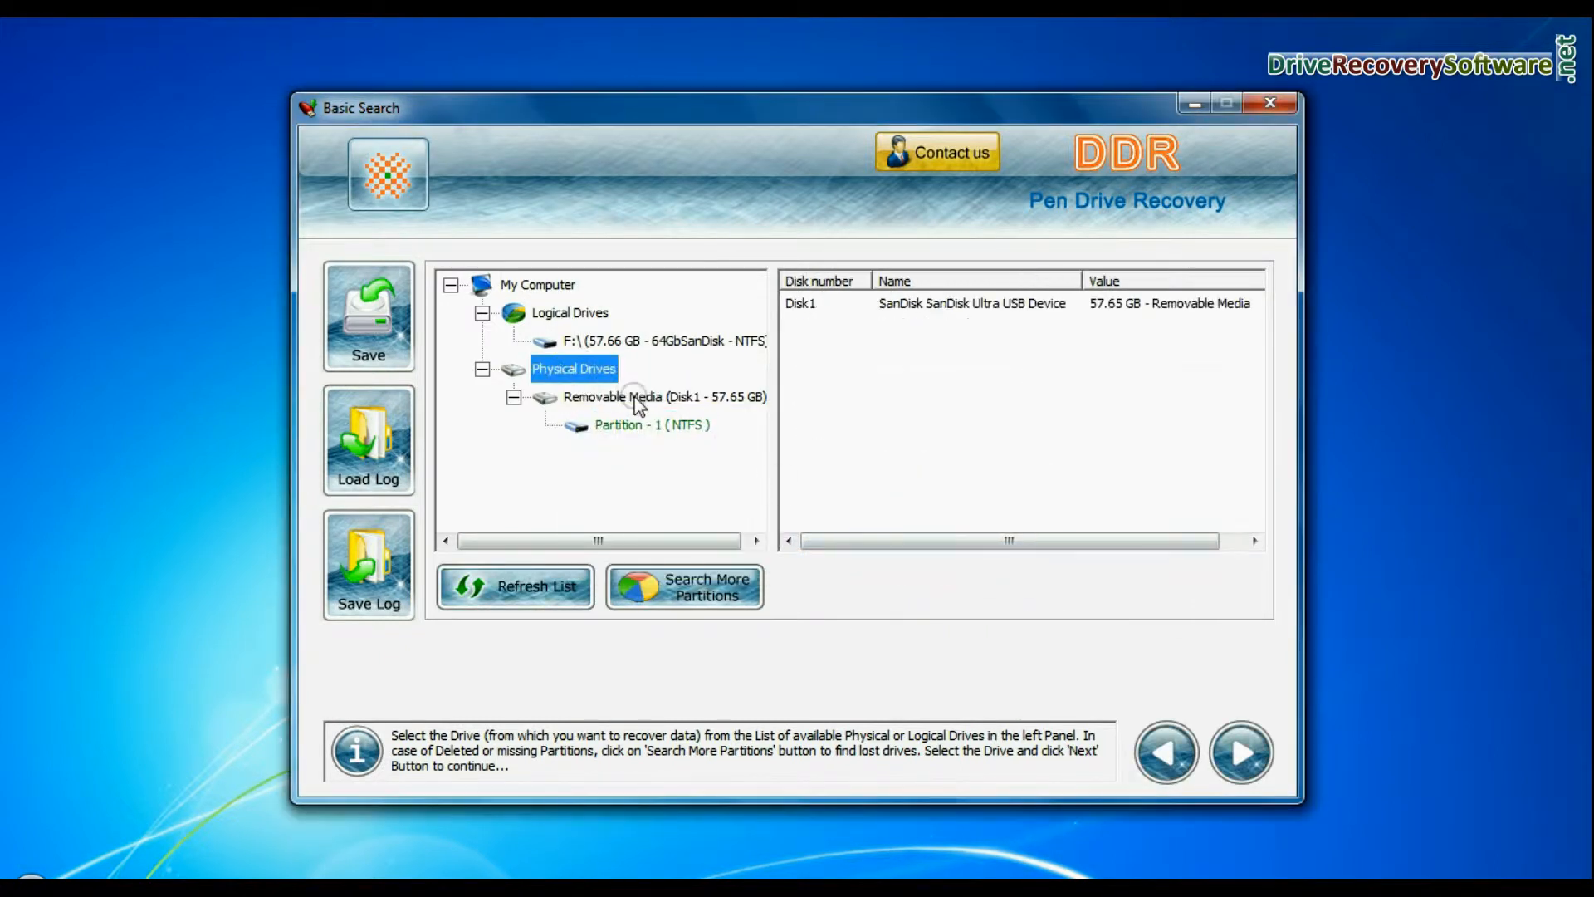
{"action": "left_click", "coordinate": [652, 425]}
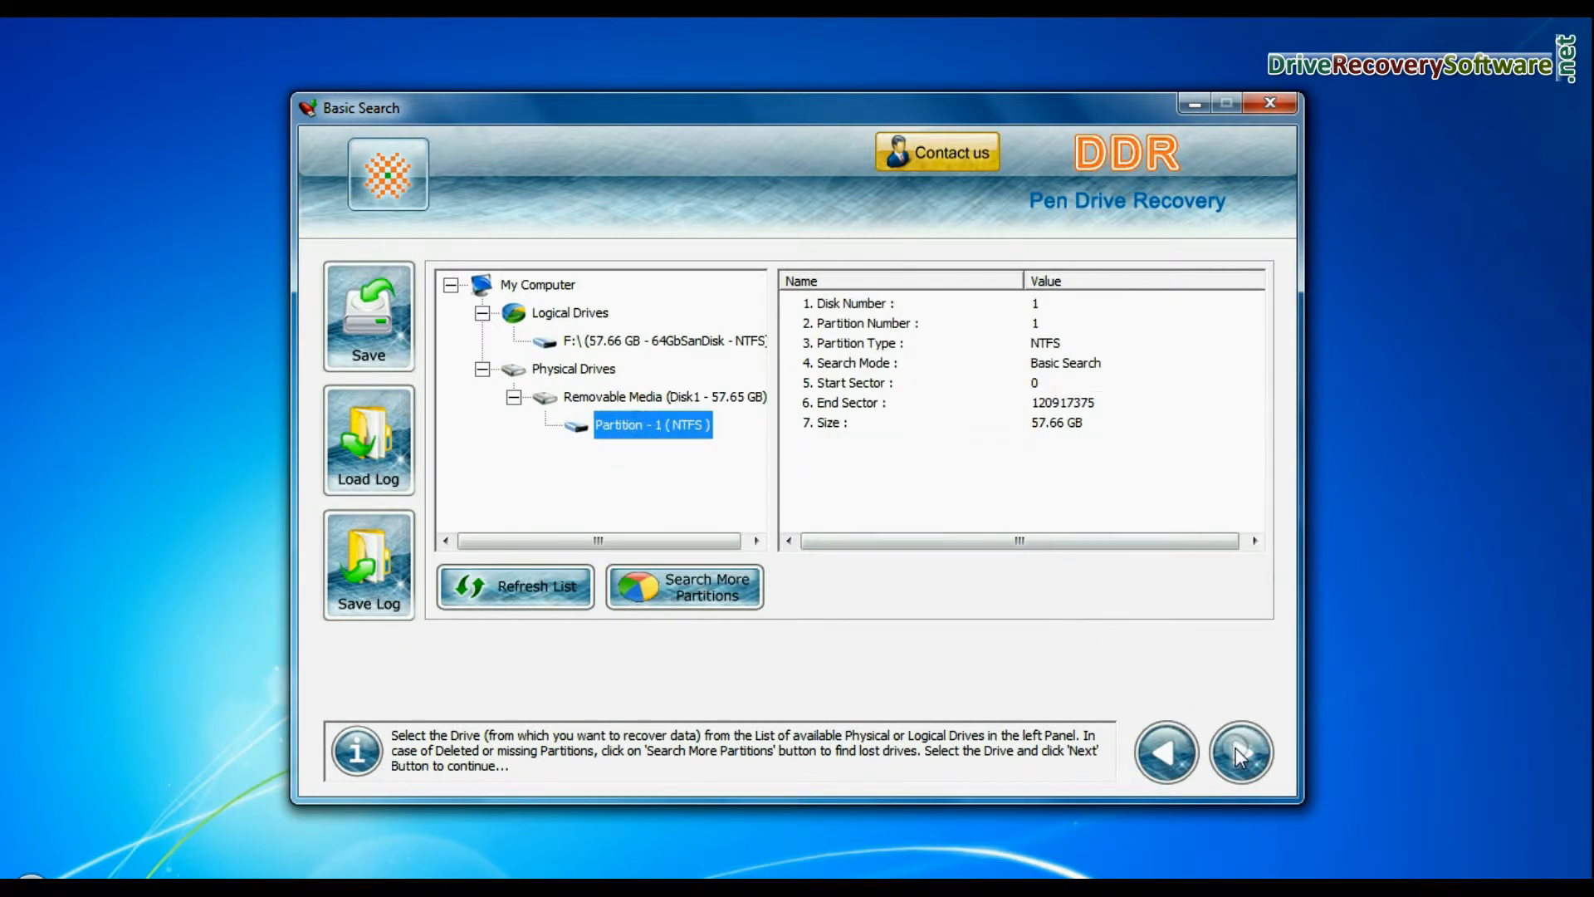
{"action": "left_click", "coordinate": [1242, 754]}
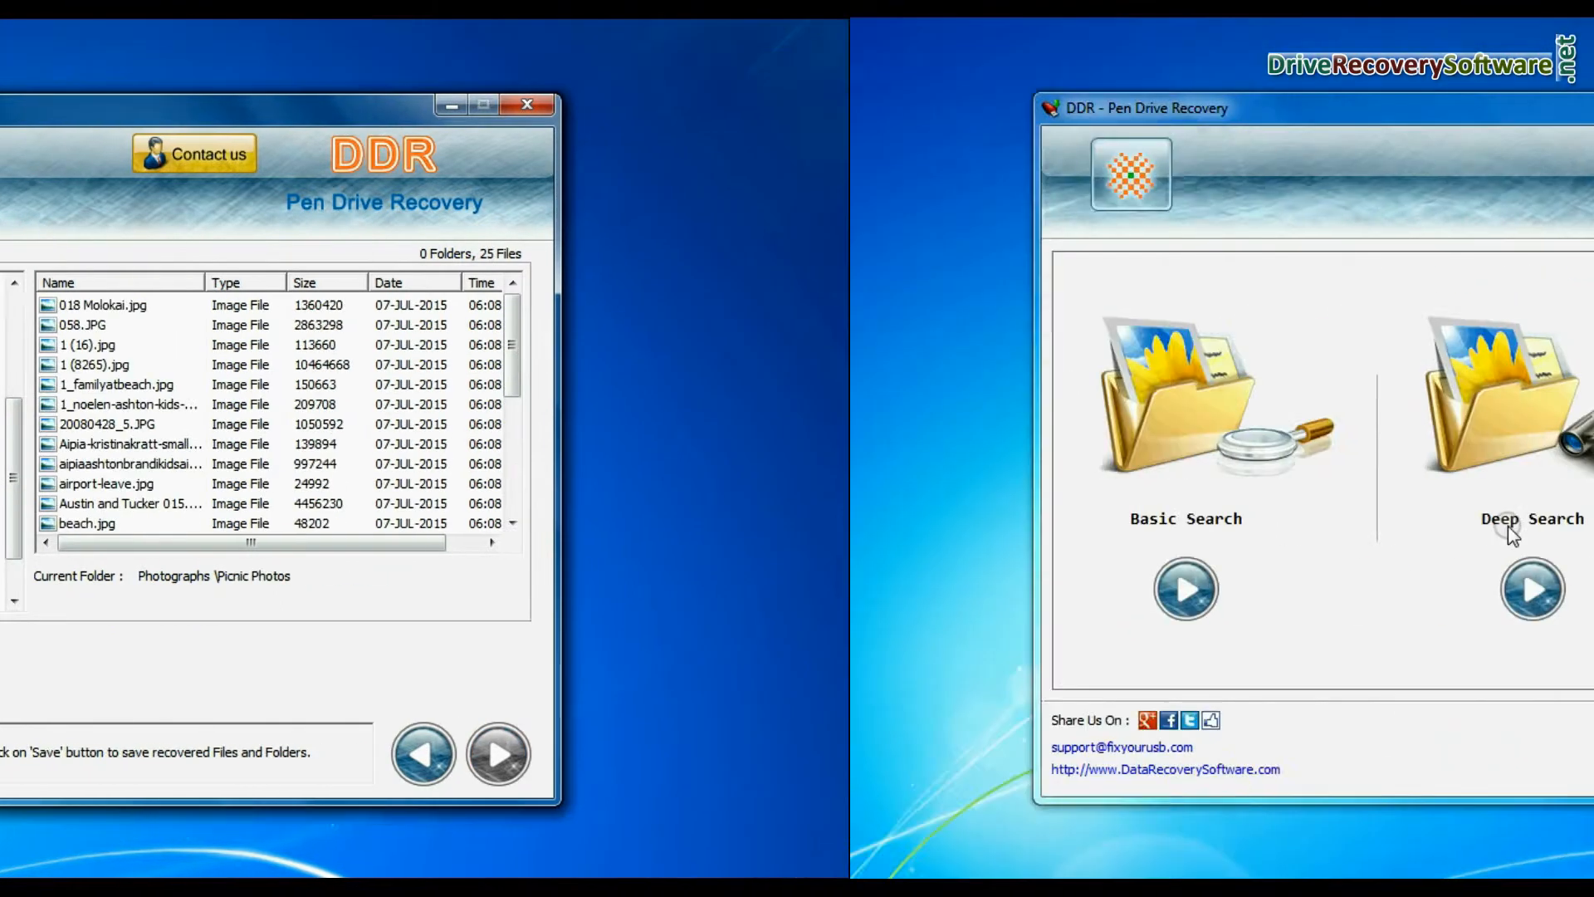
Step: Deep-search the SanDisk disk's NTFS Partition 1 and confirm the destination folder for the recovered data
{"action": "left_click", "coordinate": [1531, 588]}
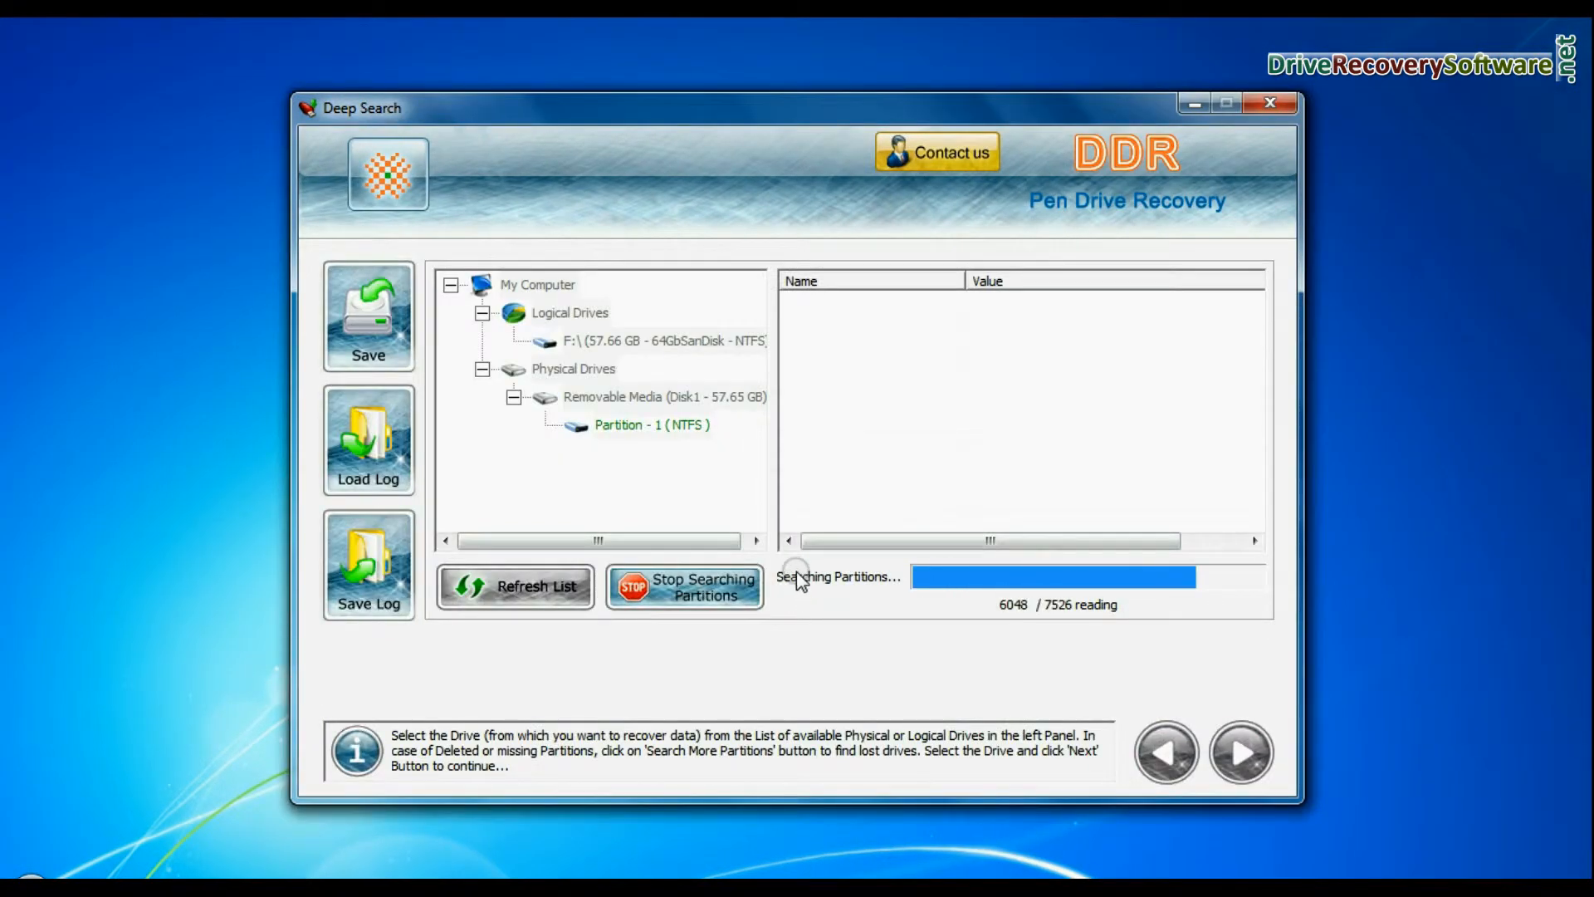
{"action": "left_click", "coordinate": [647, 397]}
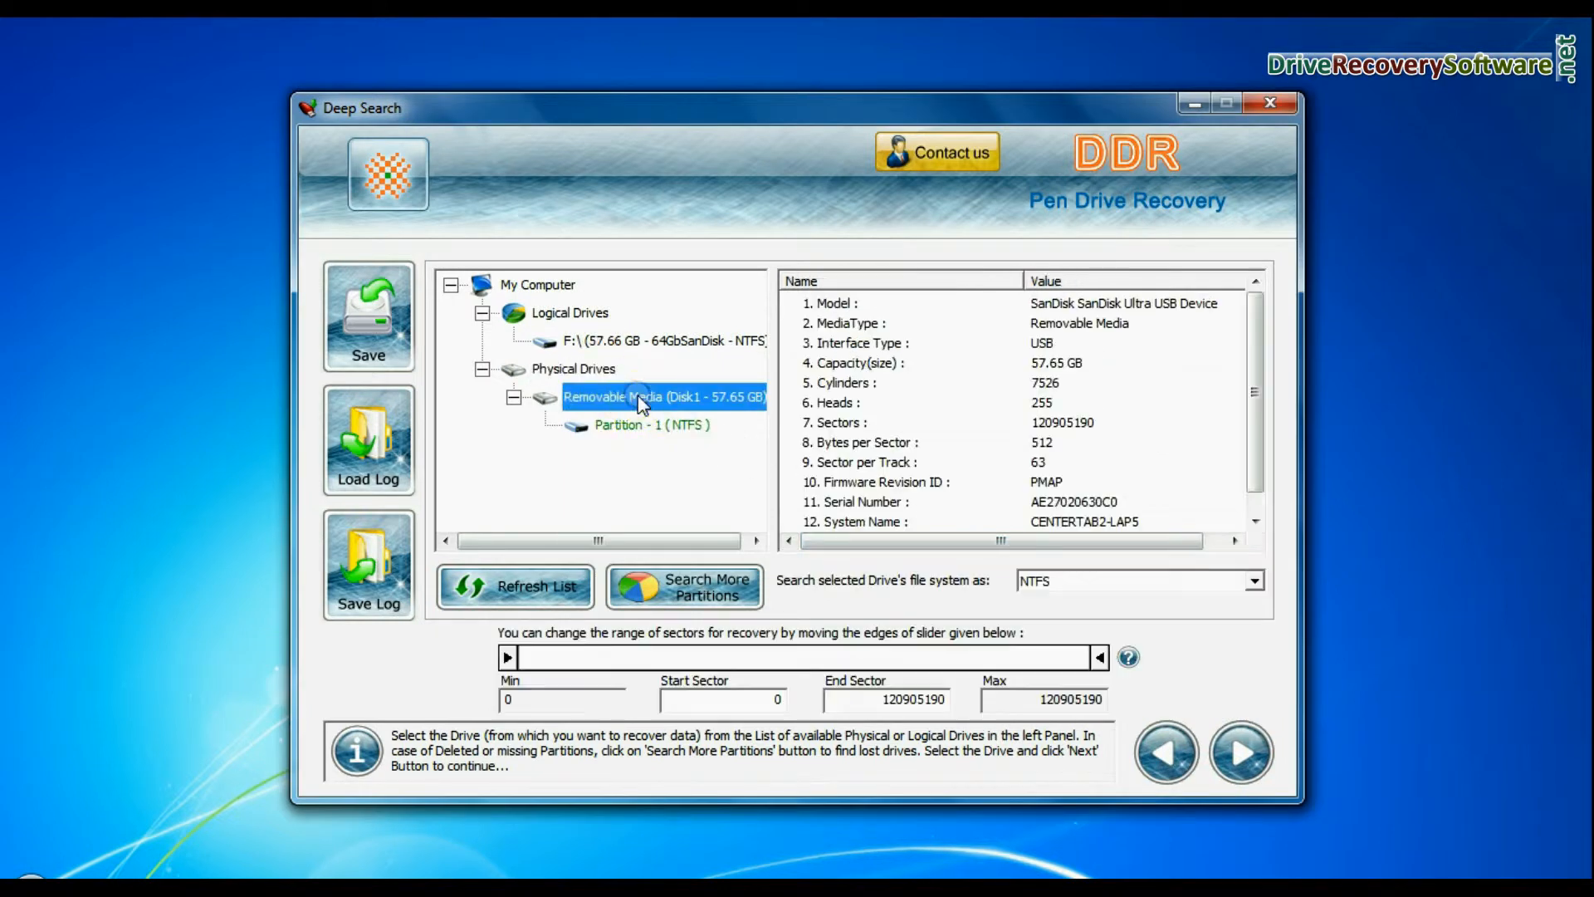
{"action": "left_click", "coordinate": [1252, 581]}
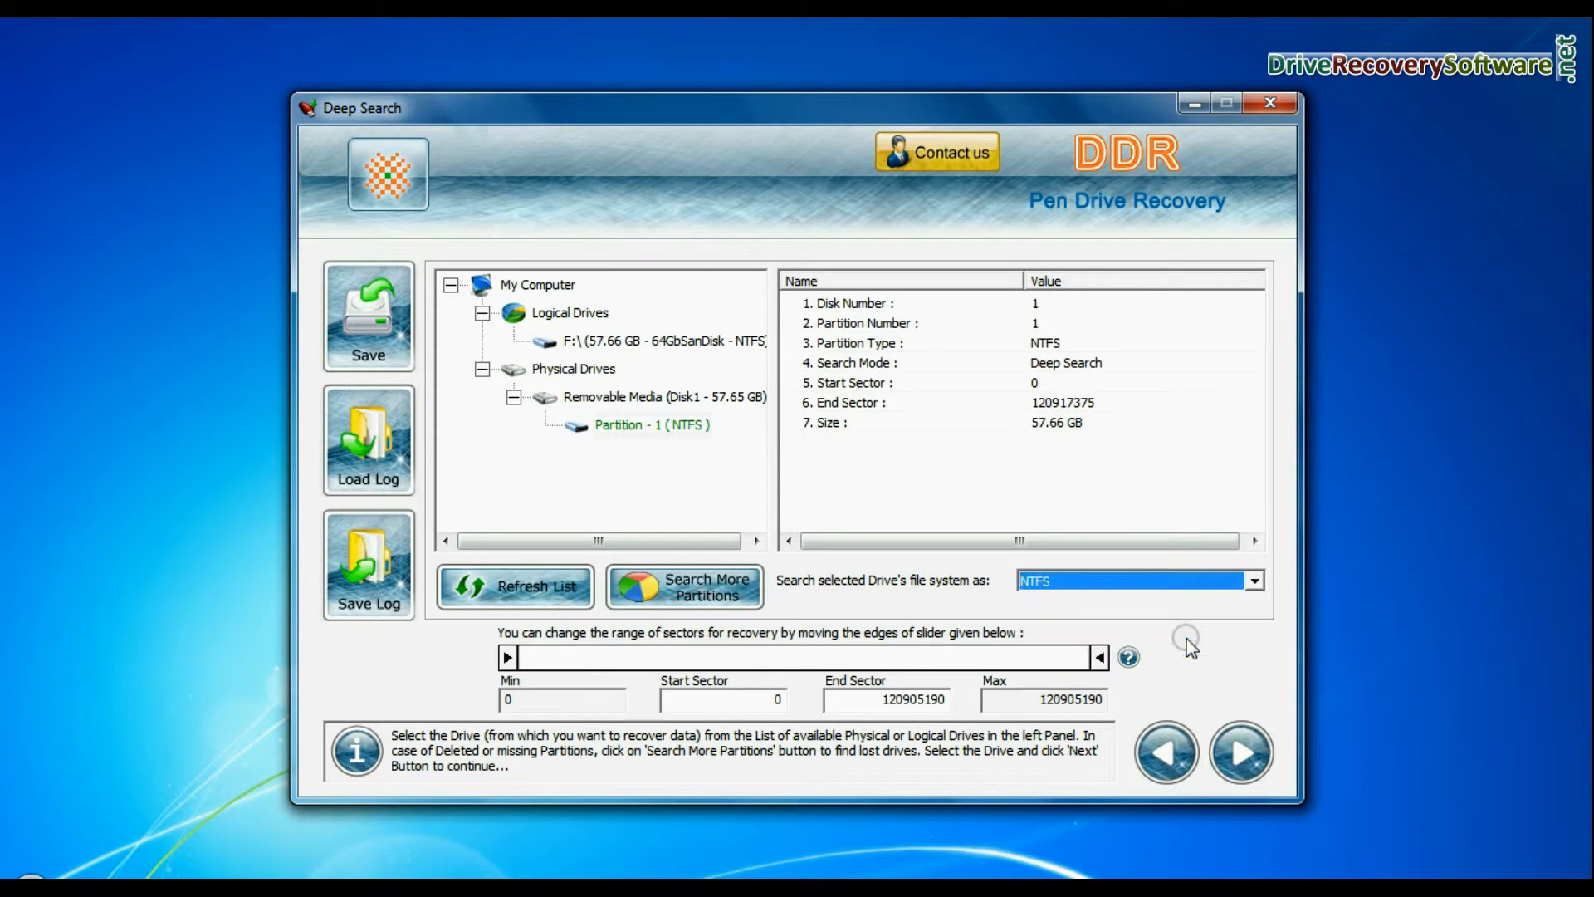
{"action": "left_click", "coordinate": [1238, 752]}
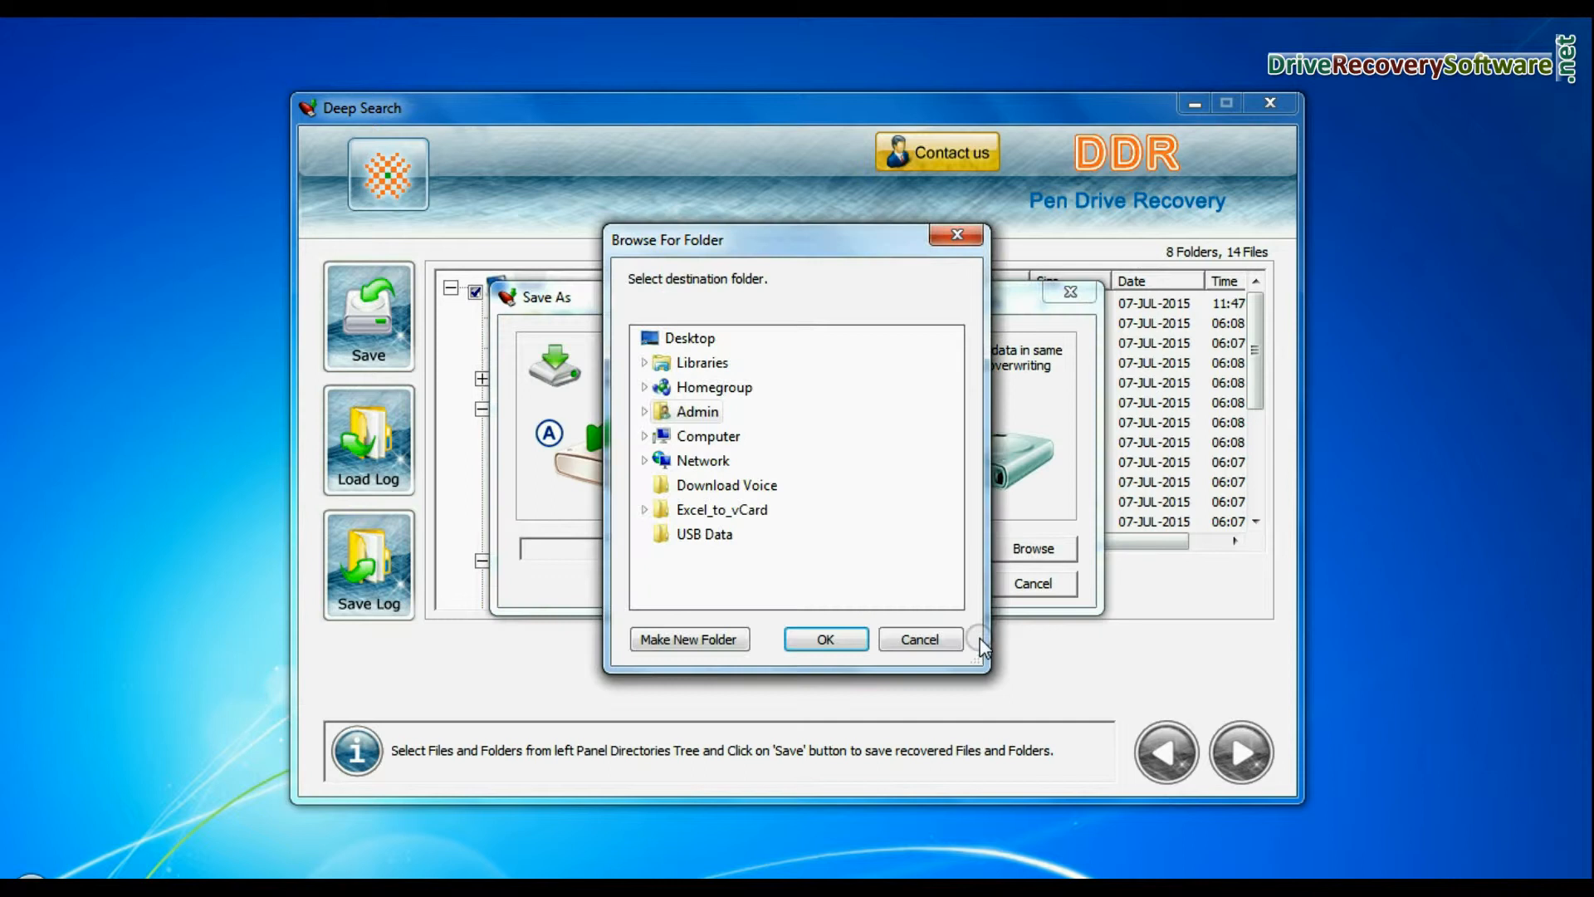
{"action": "left_click", "coordinate": [825, 638]}
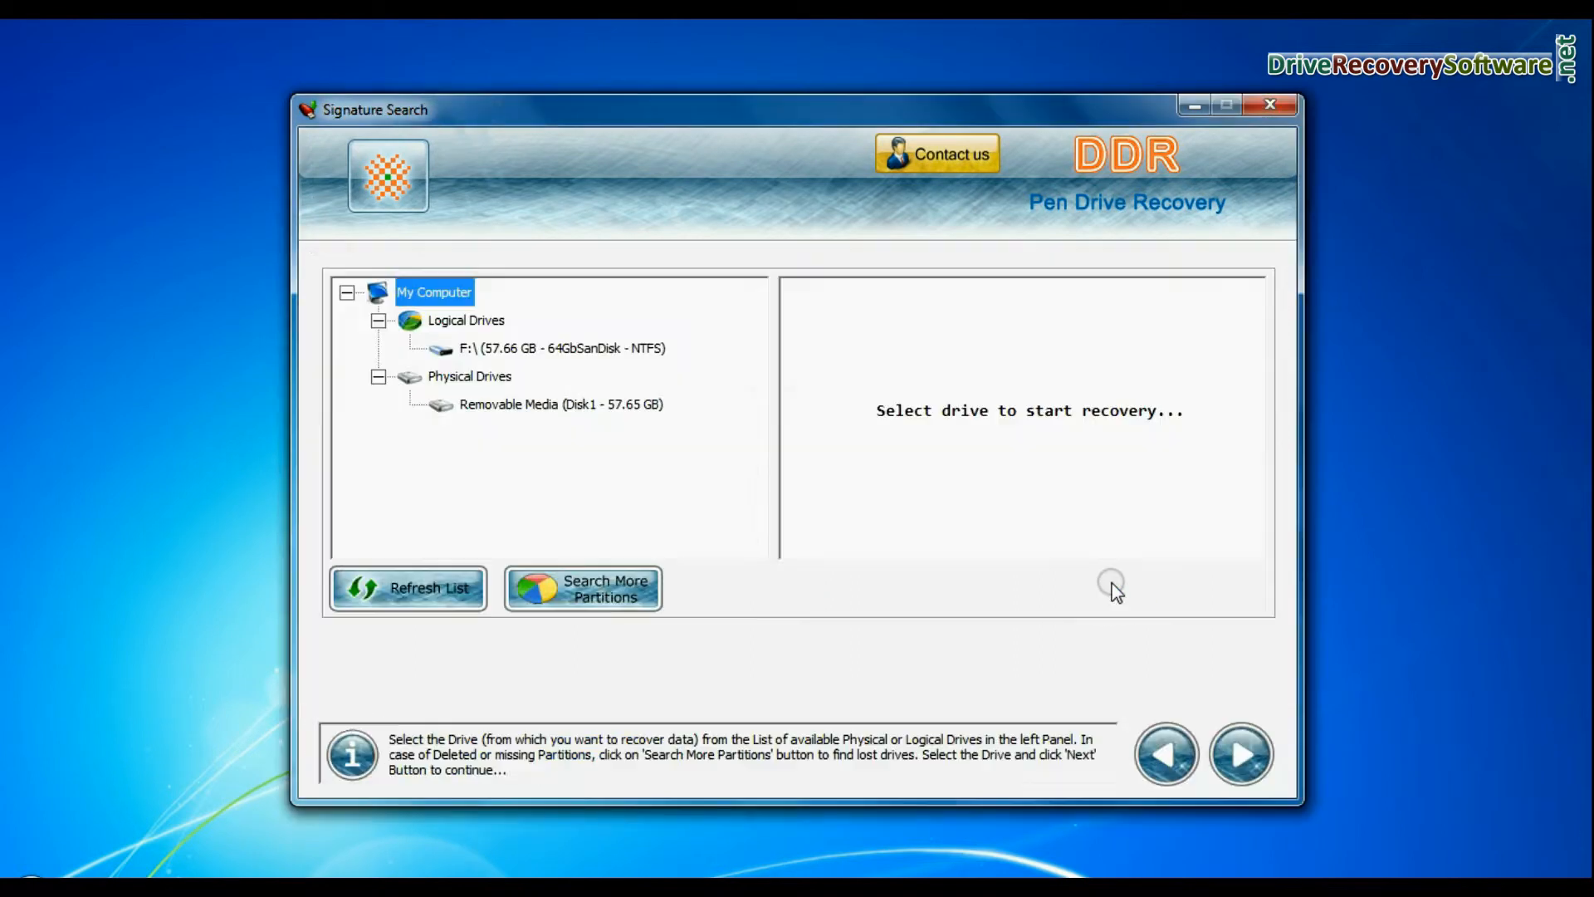
Step: Signature-scan the SanDisk disk for JPG, XLSX and DOCX into D:\Data Recovery\Recovered Data and view the results folder
{"action": "left_click", "coordinate": [561, 403]}
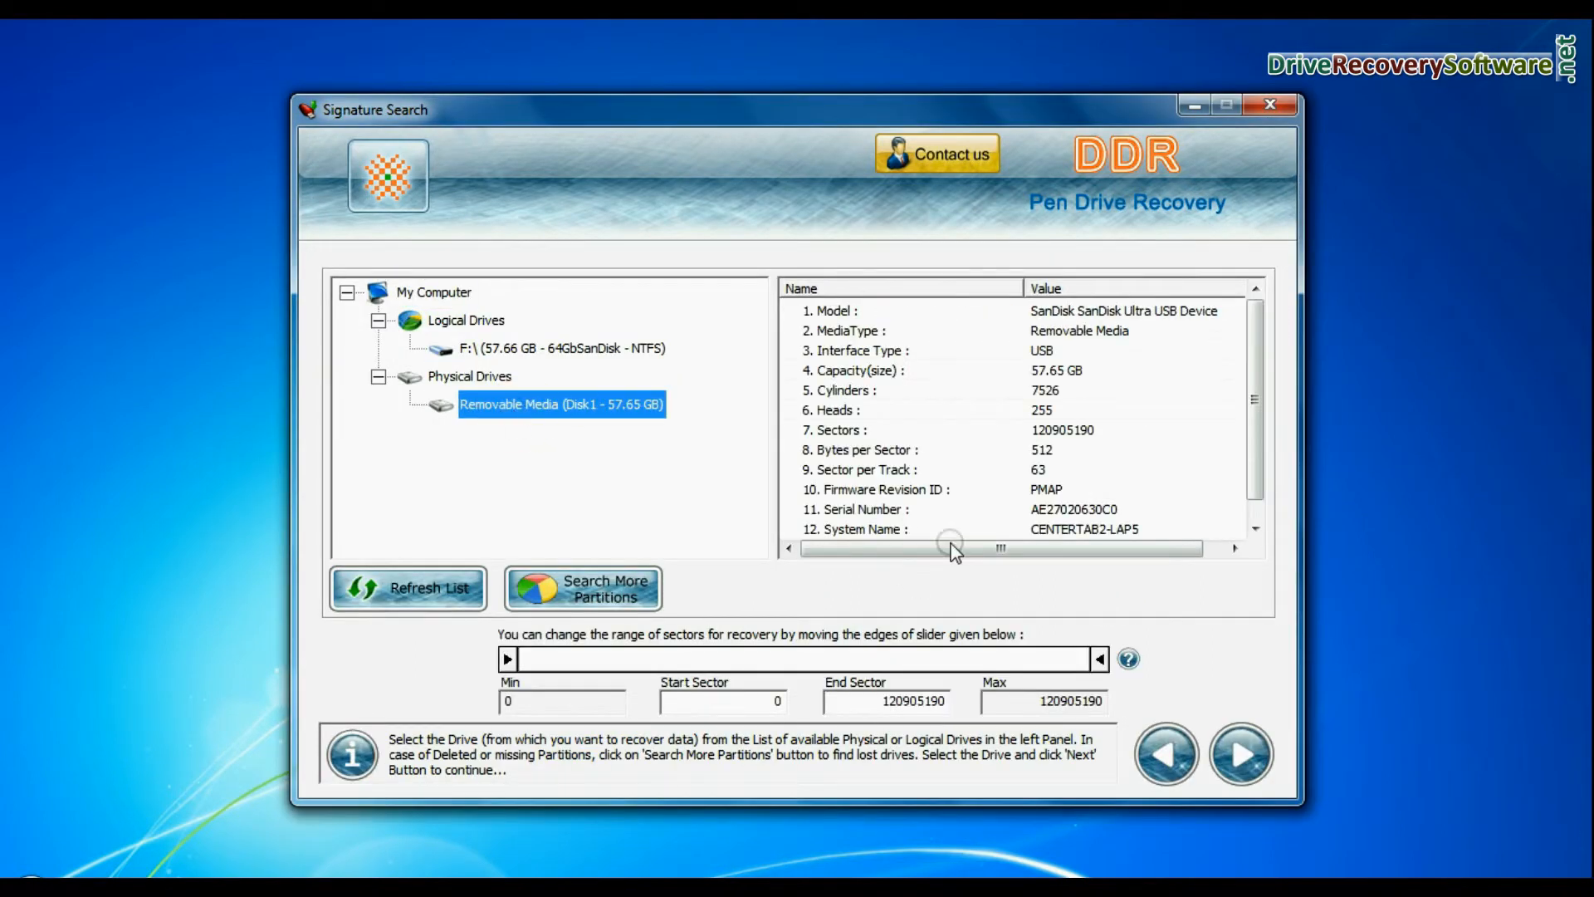
{"action": "left_click", "coordinate": [1241, 754]}
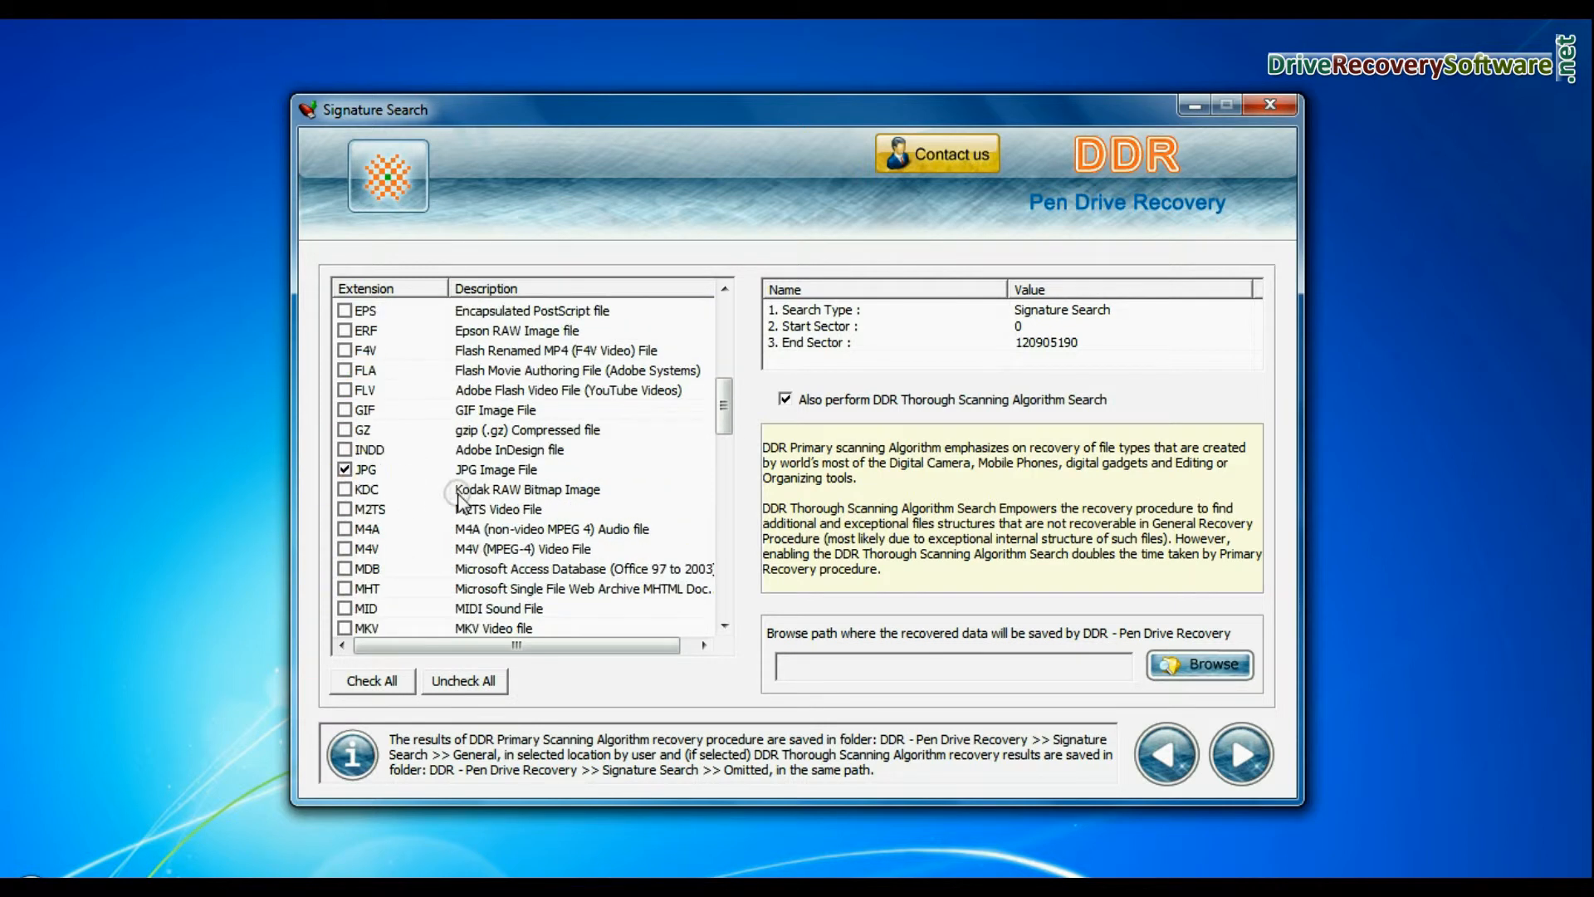
{"action": "left_click", "coordinate": [1199, 664]}
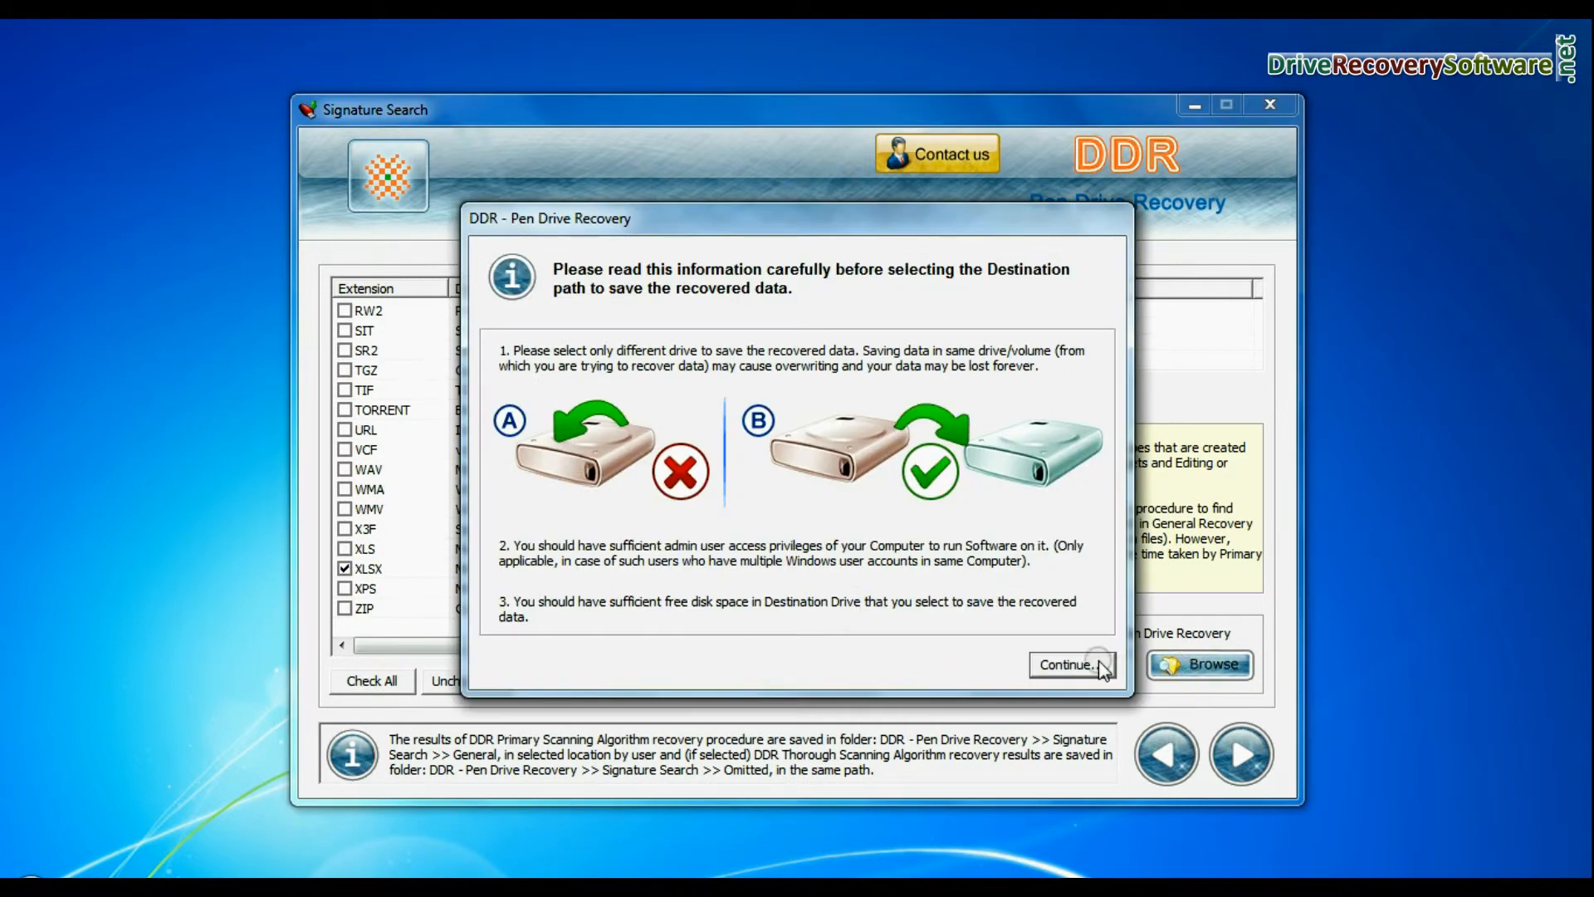
{"action": "left_click", "coordinate": [1067, 664]}
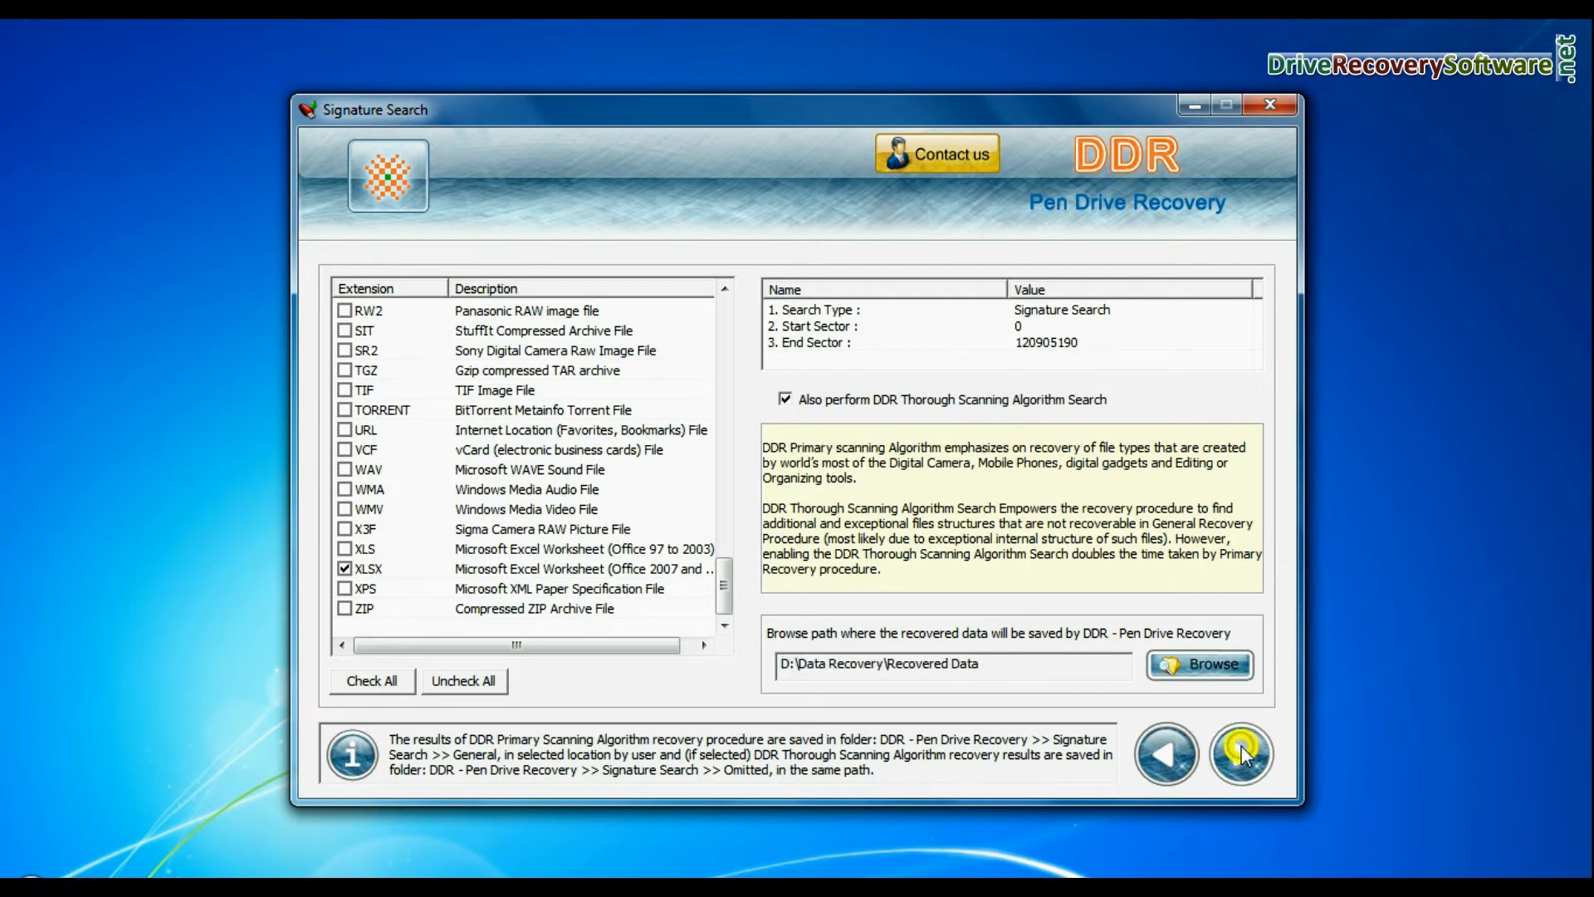
{"action": "left_click", "coordinate": [1241, 754]}
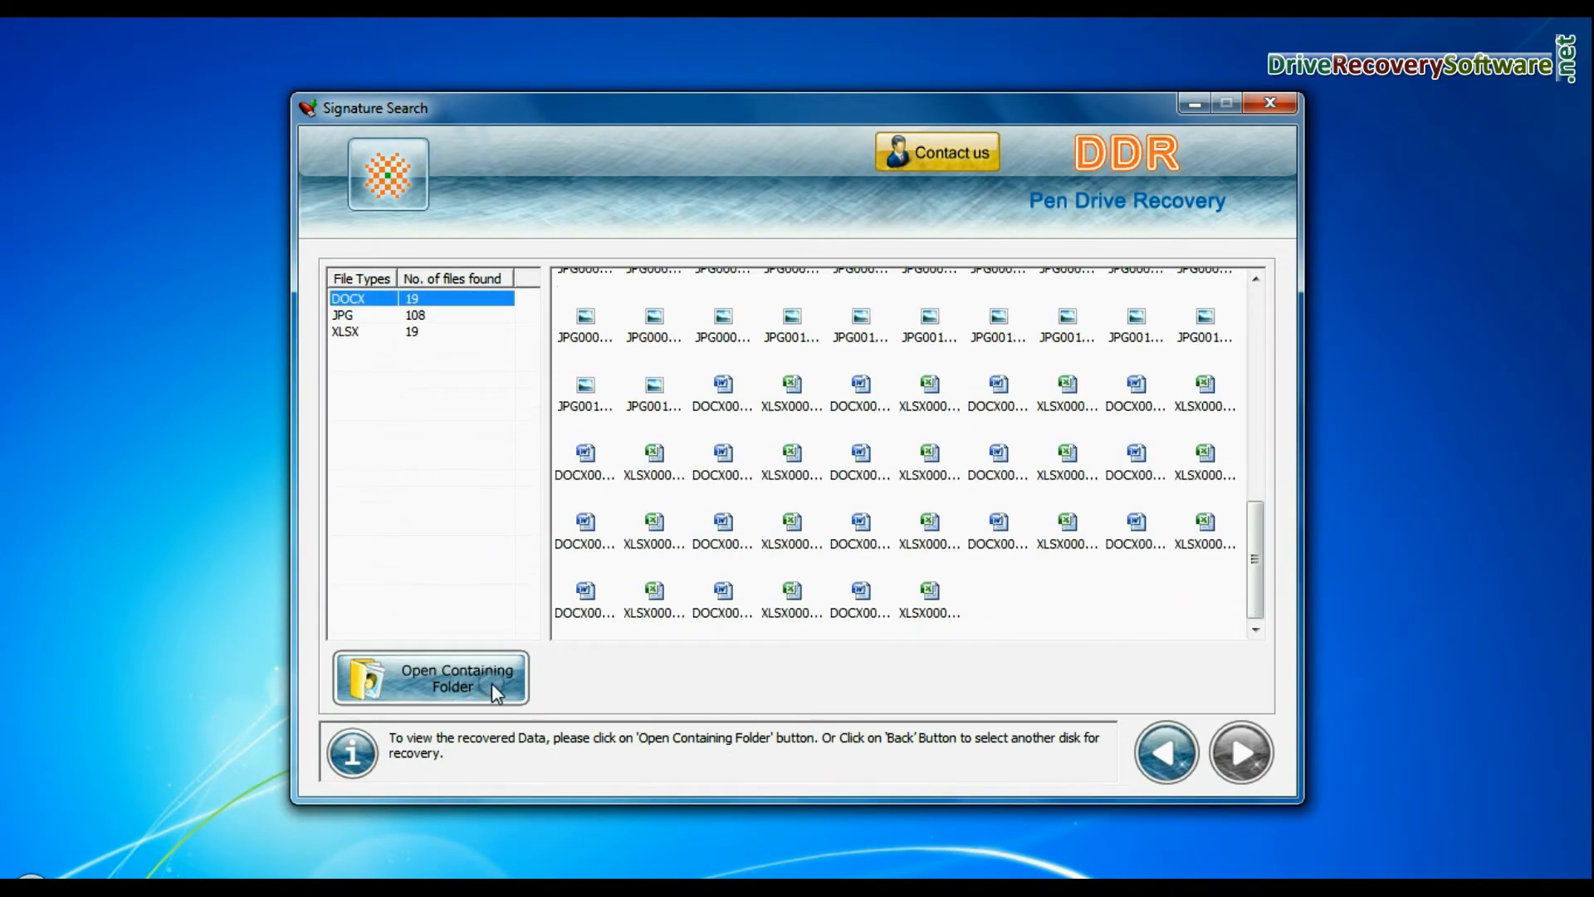
{"action": "left_click", "coordinate": [430, 677]}
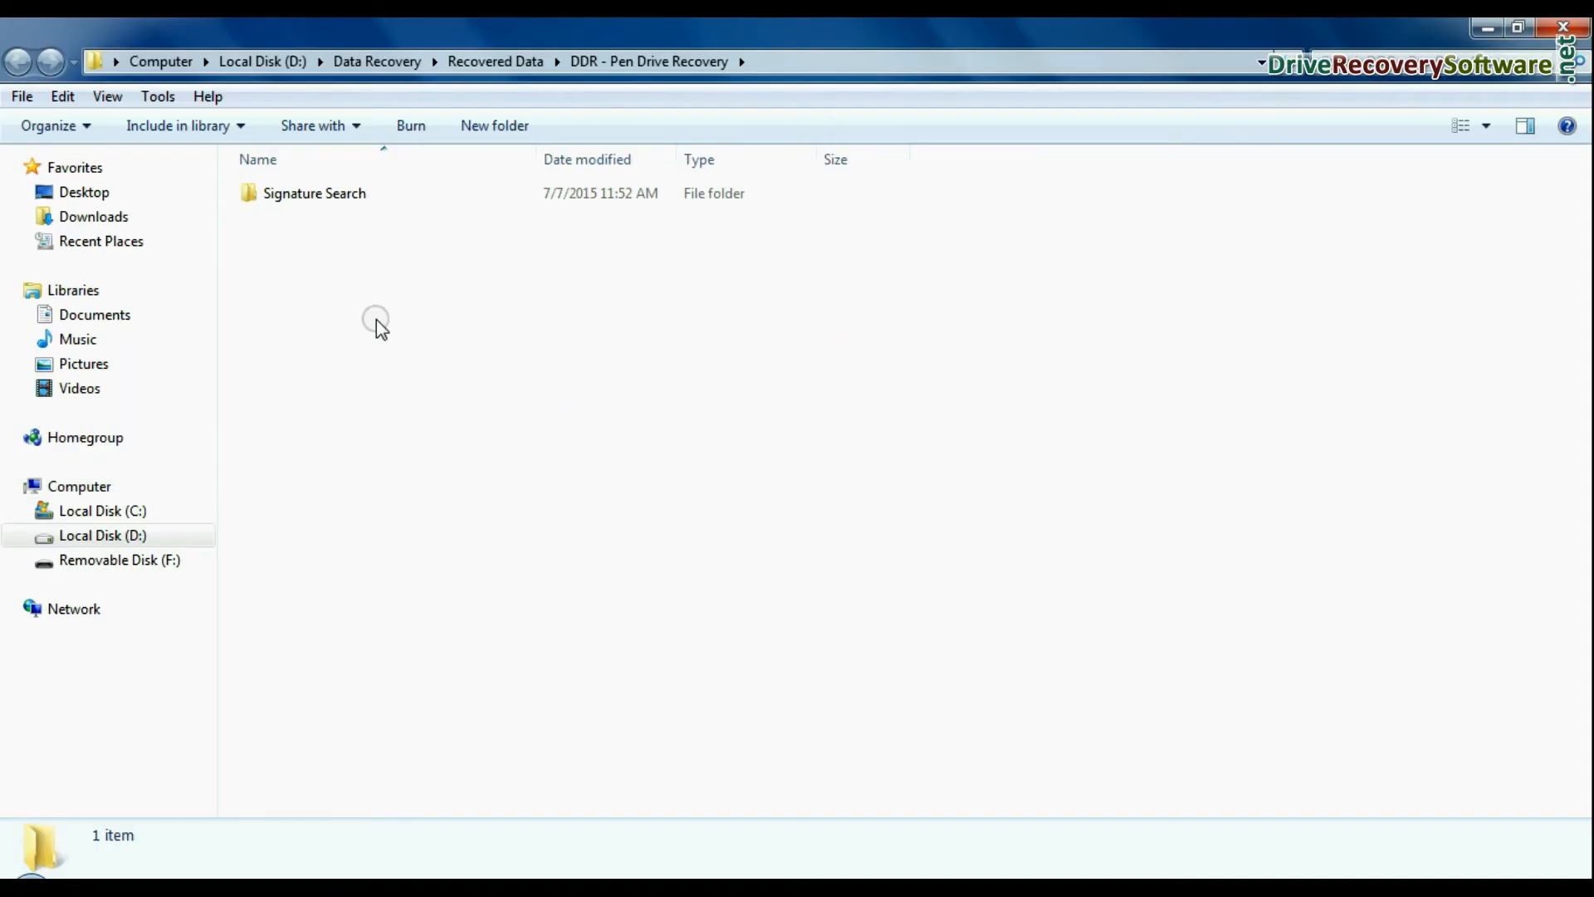